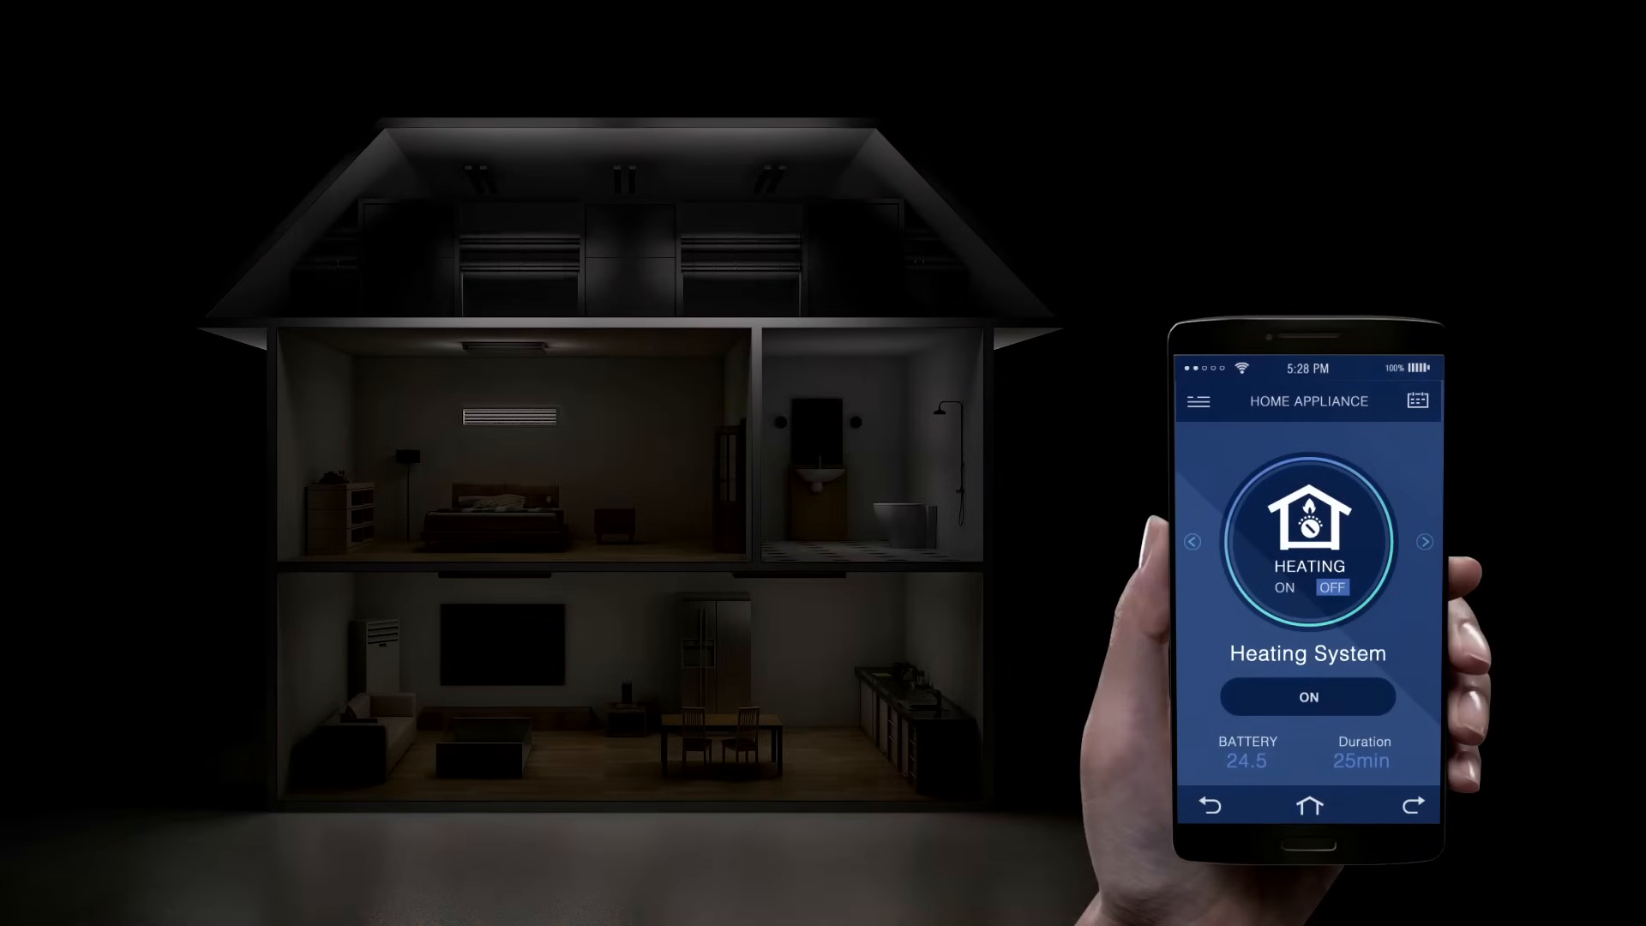
click(1284, 587)
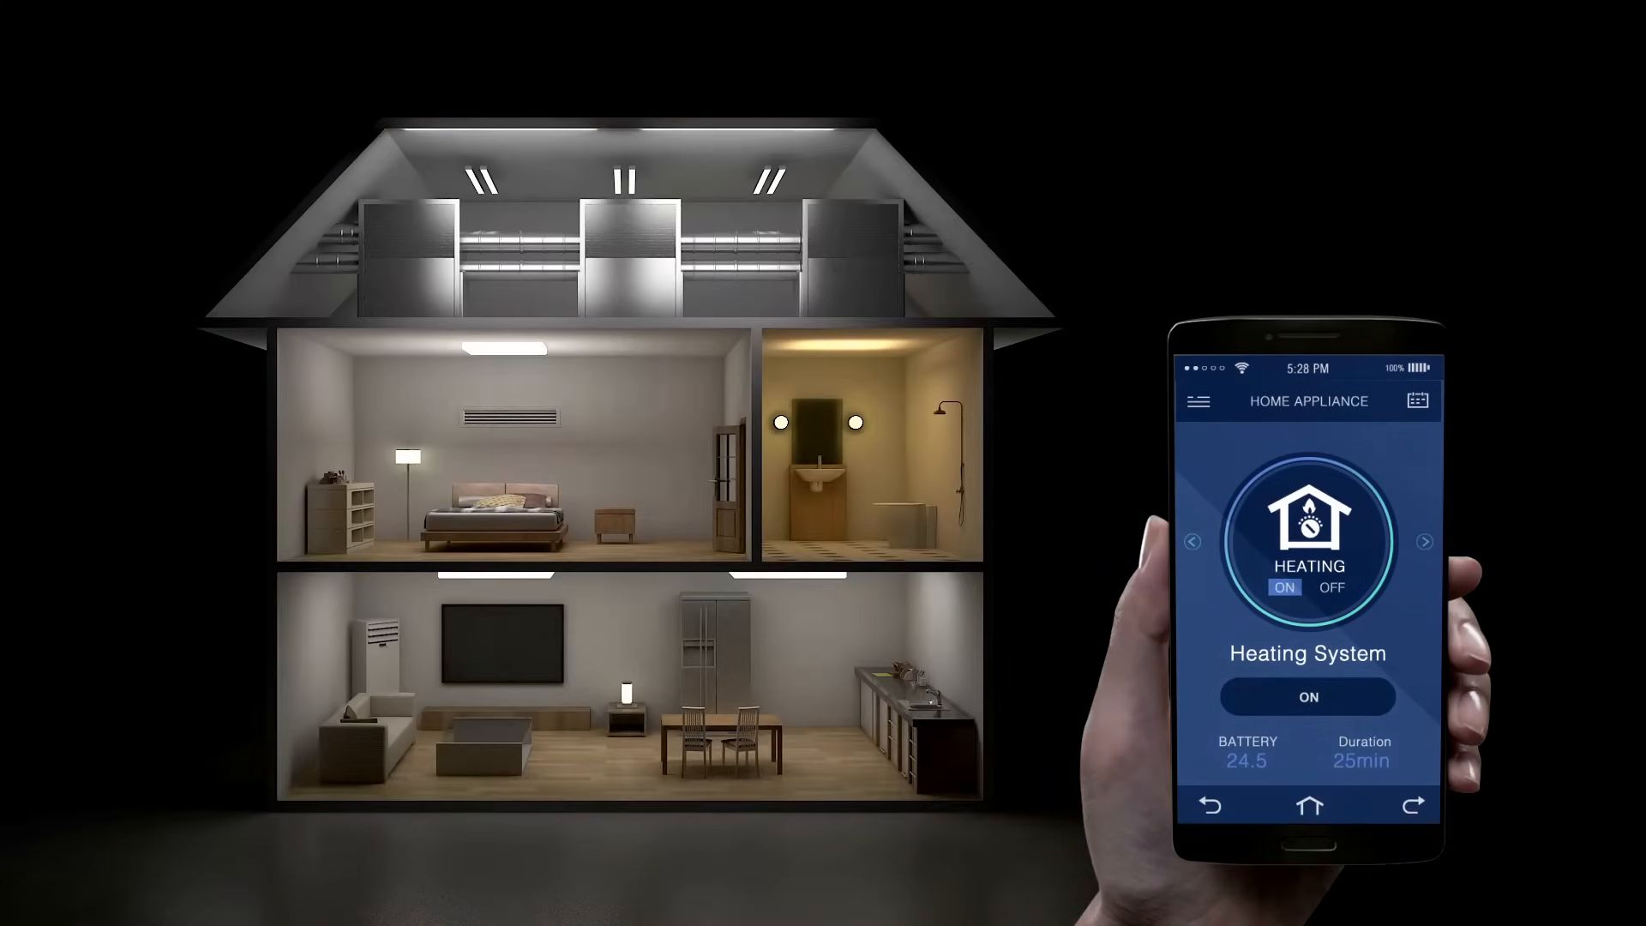